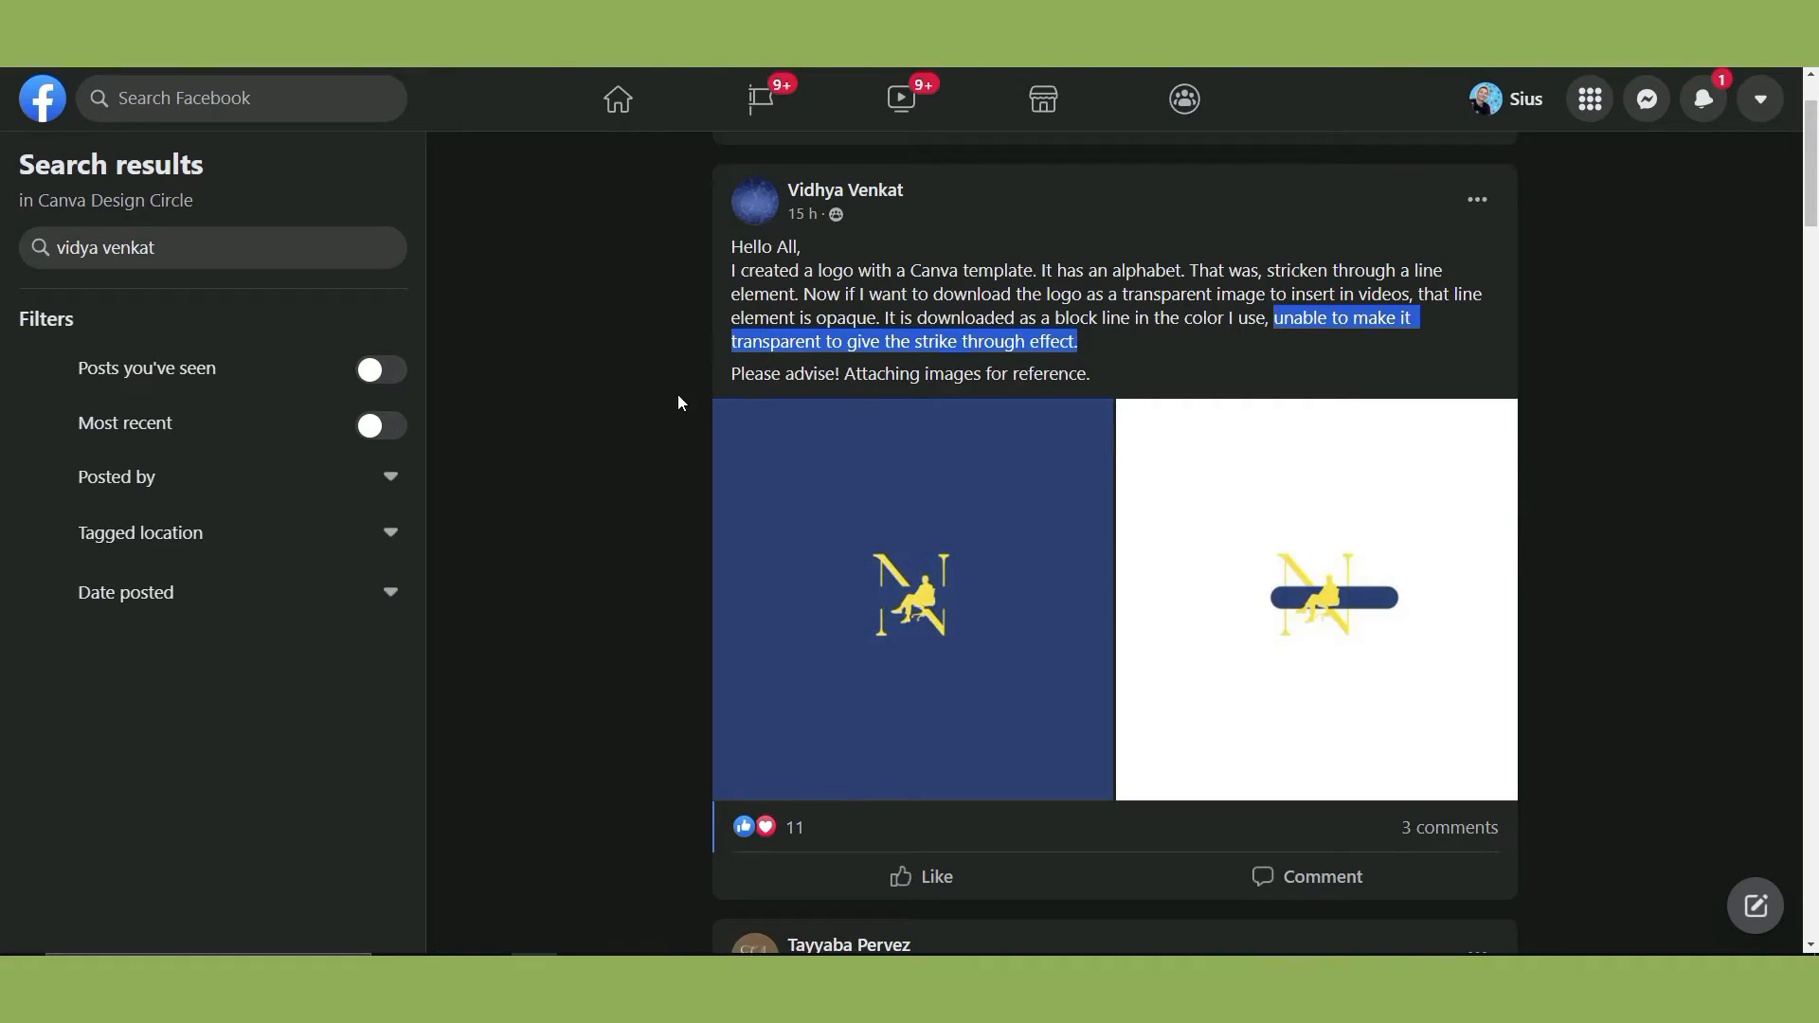
{"action": "mouse_move", "coordinate": [1156, 360]}
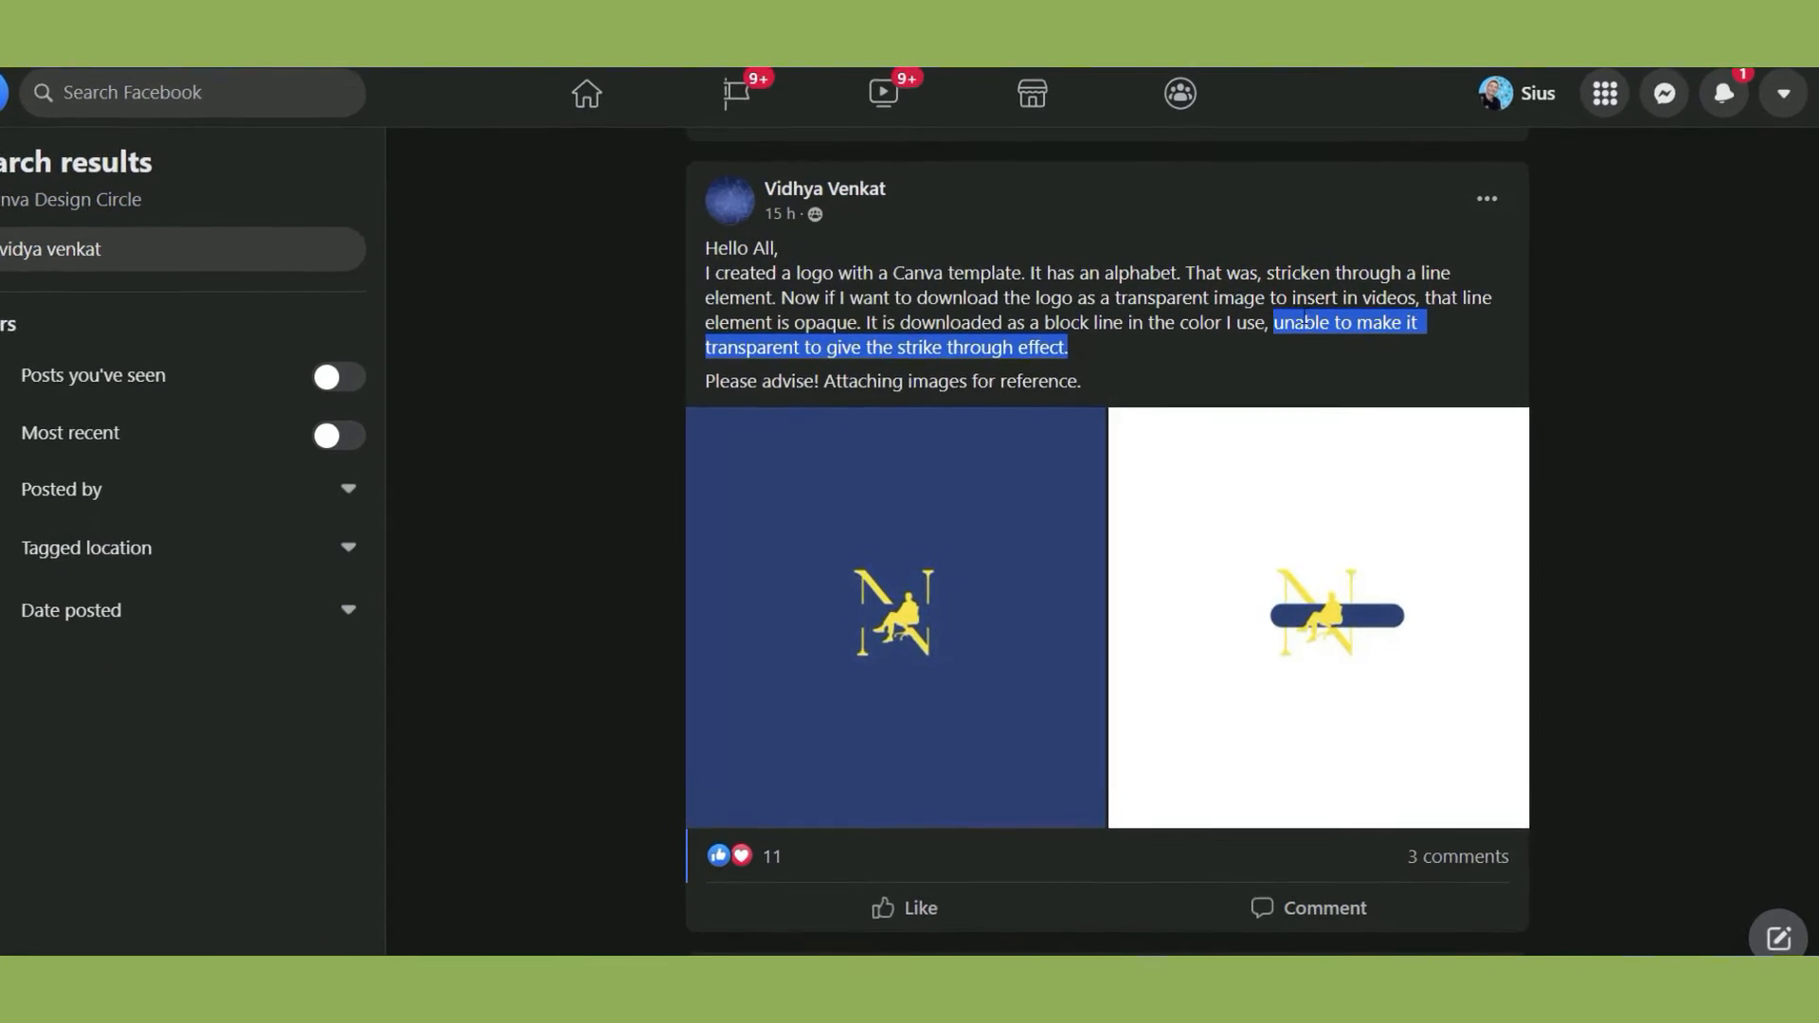
{"action": "scroll", "scroll_direction": "down", "scroll_amount": 3}
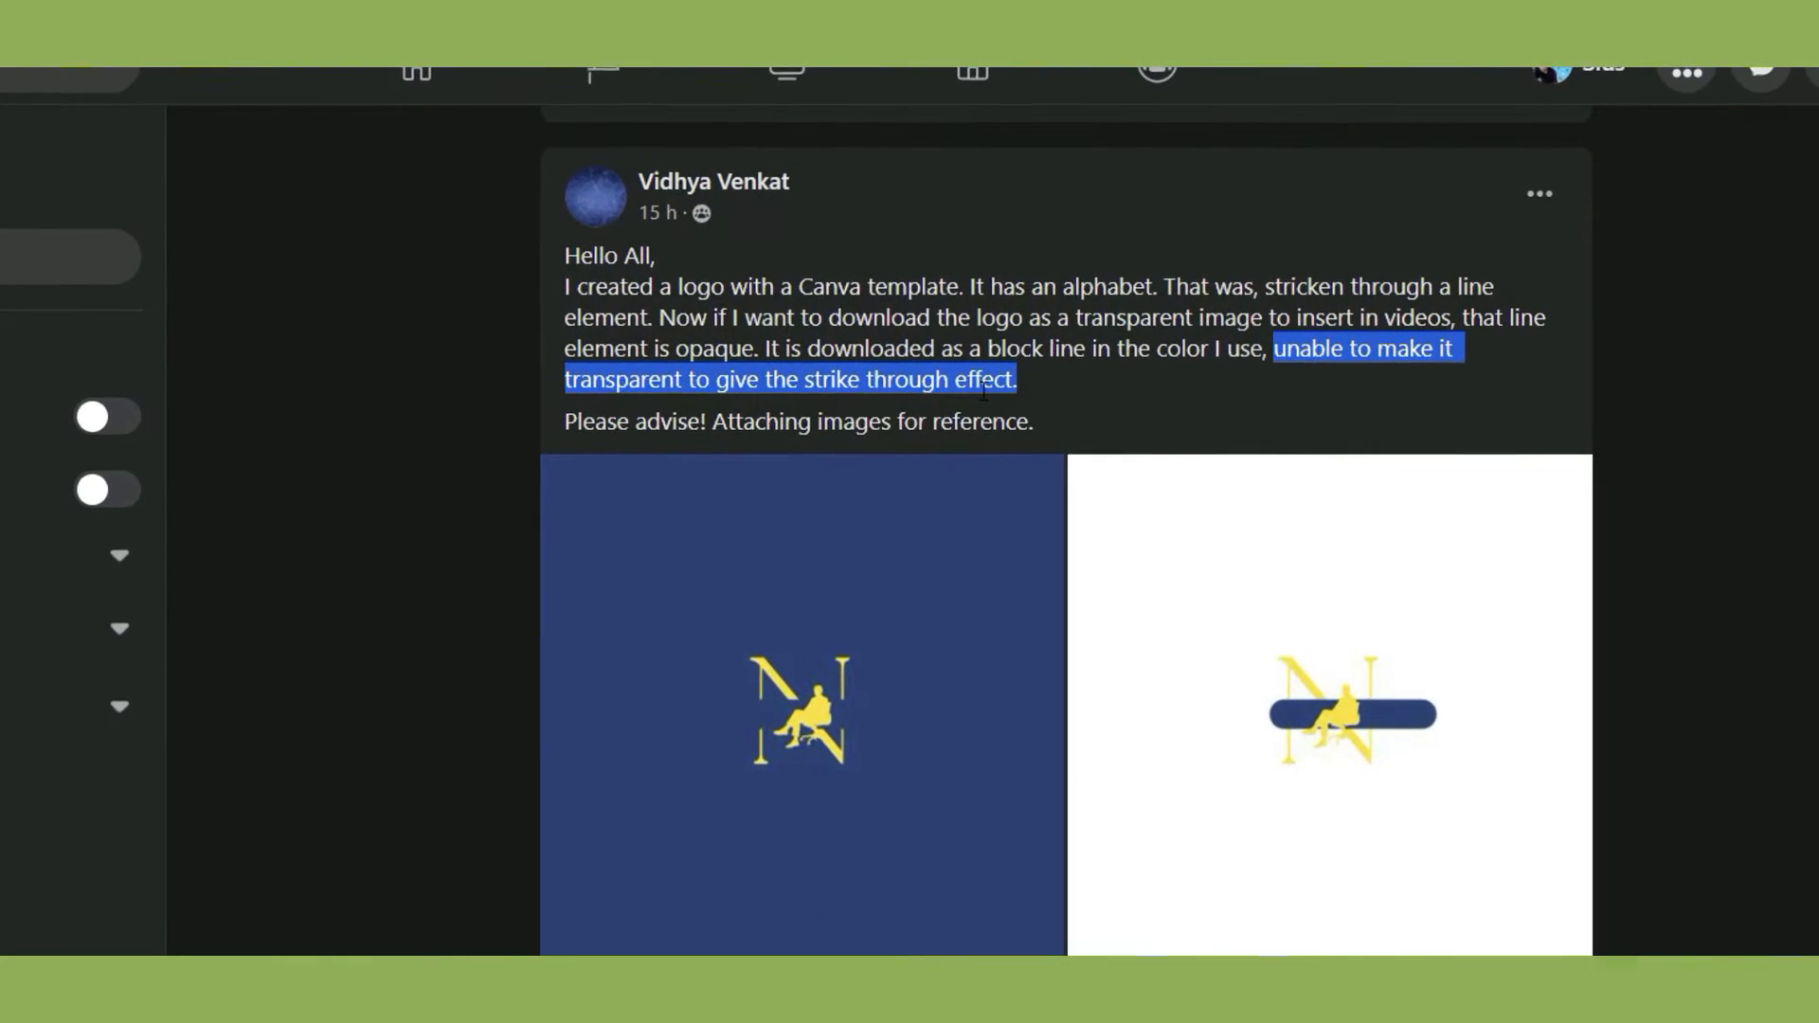
{"action": "mouse_move", "coordinate": [713, 182]}
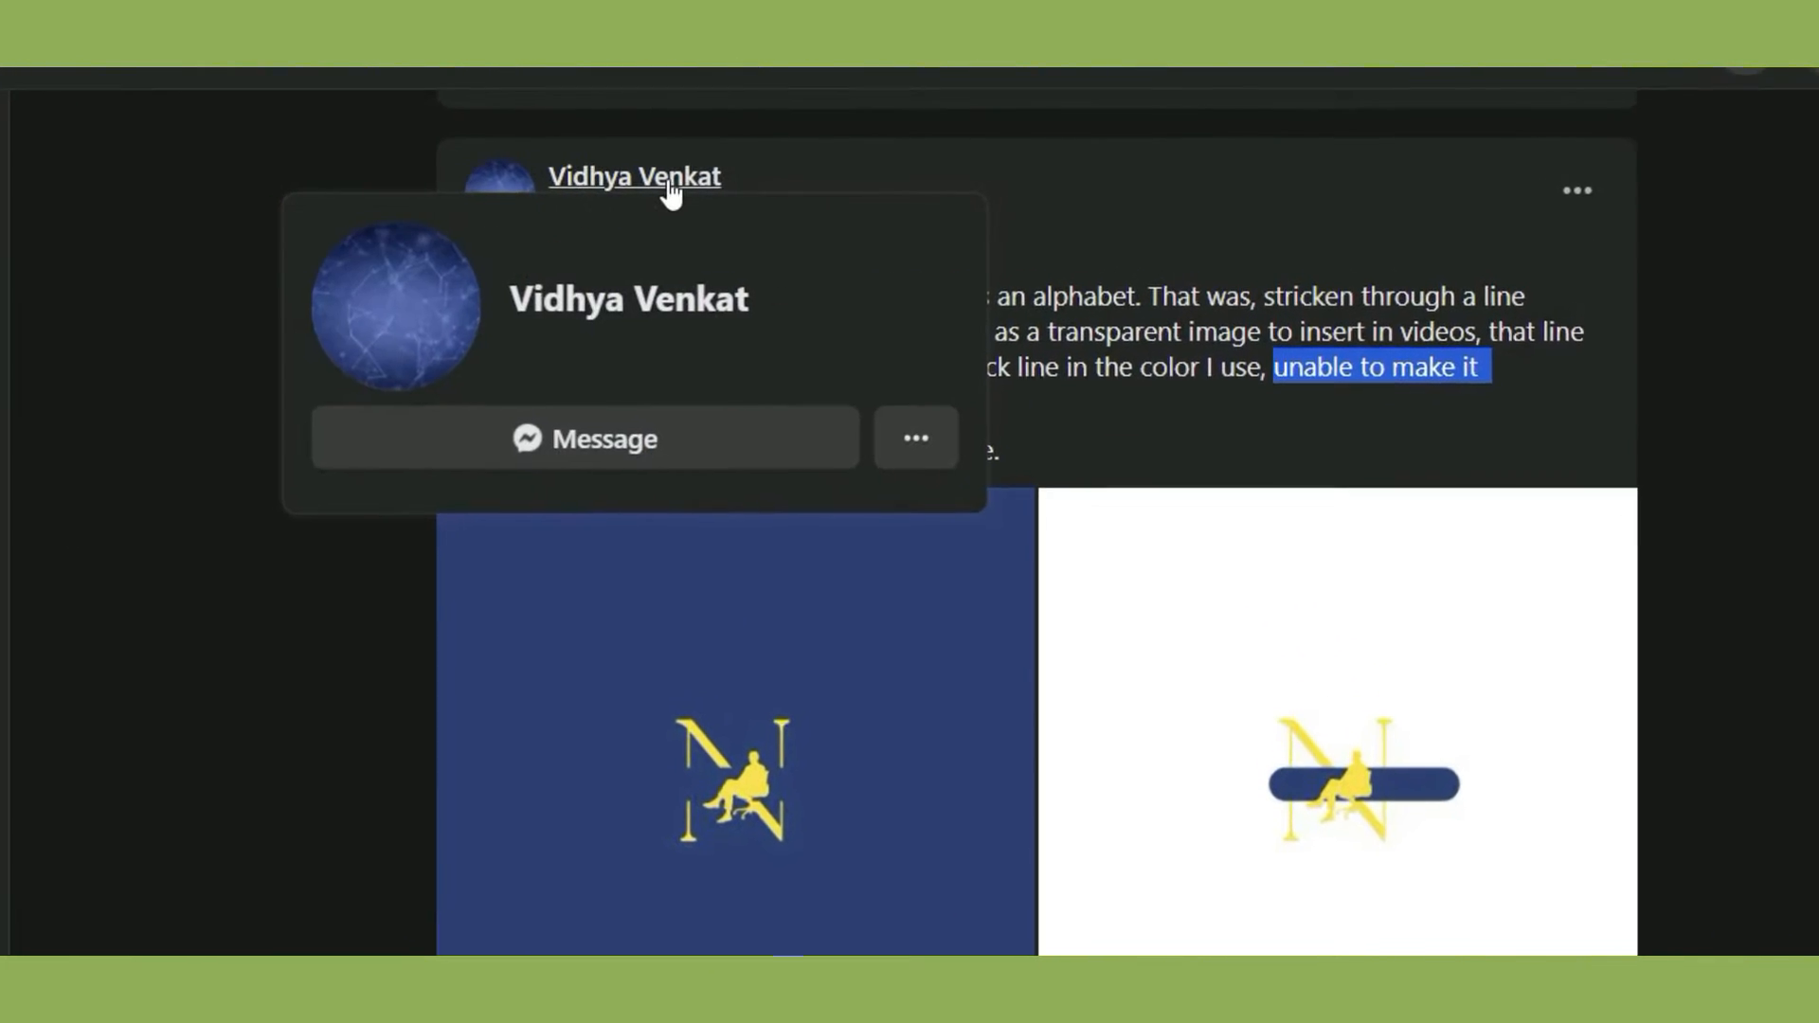